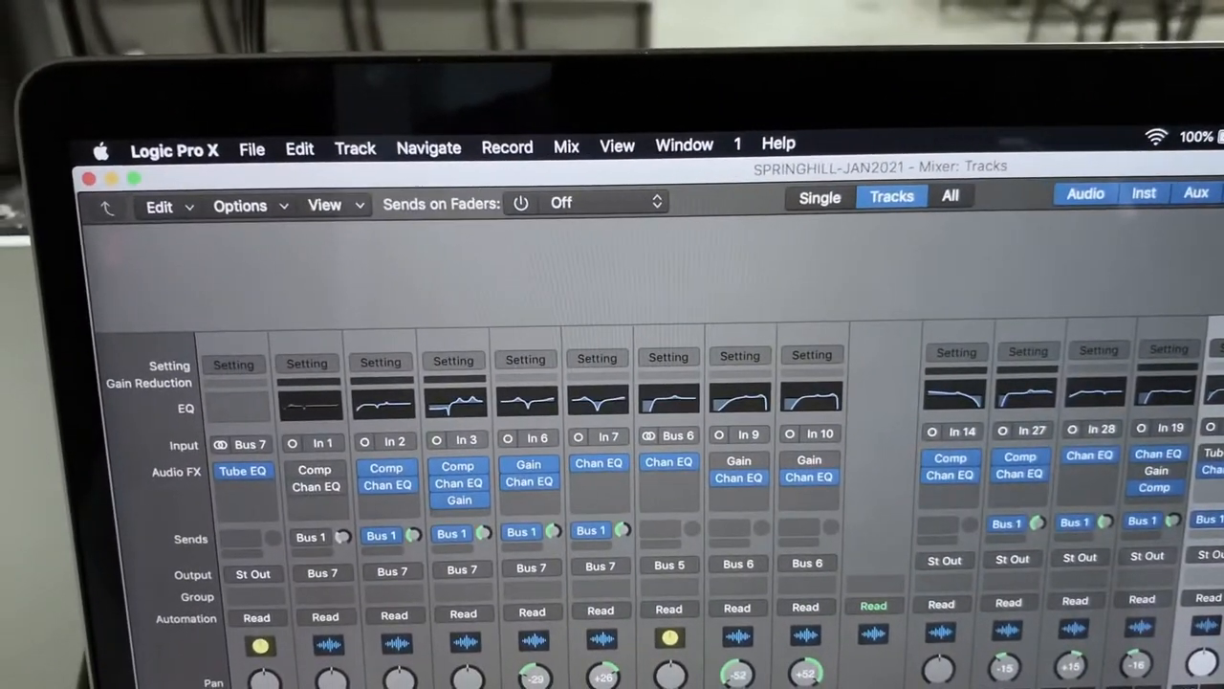
# Open the Audio Devices preferences and list input devices to confirm X-USB is selected.
pyautogui.click(175, 150)
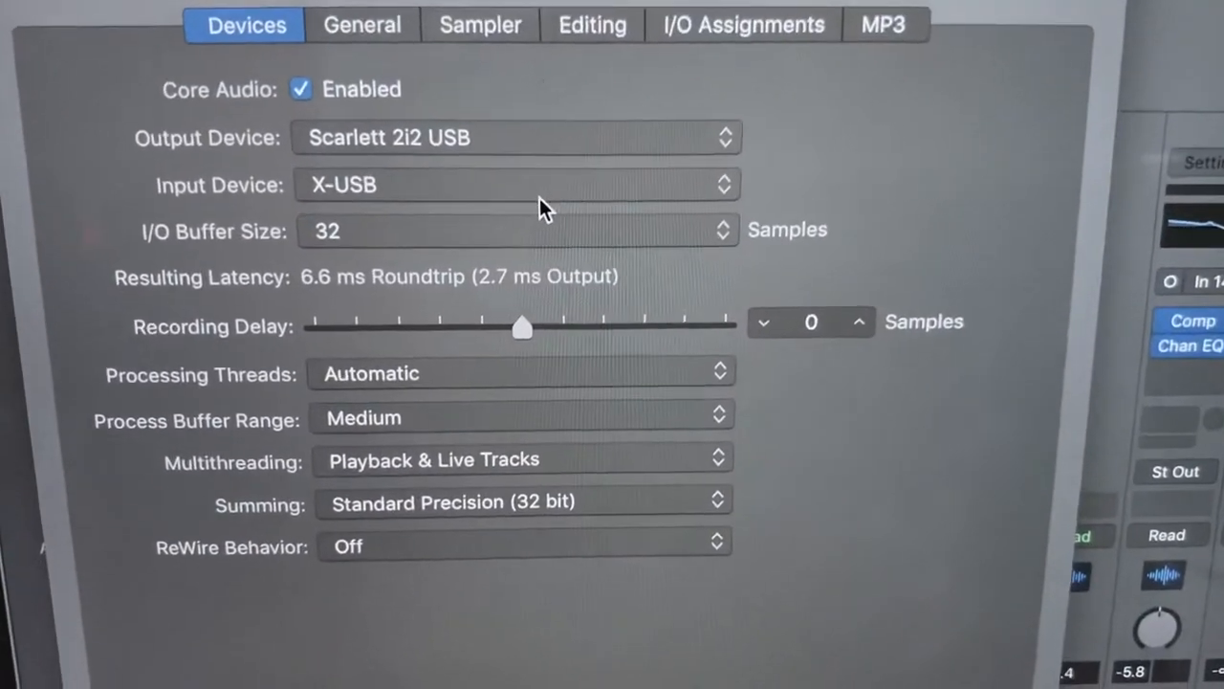
pyautogui.click(516, 185)
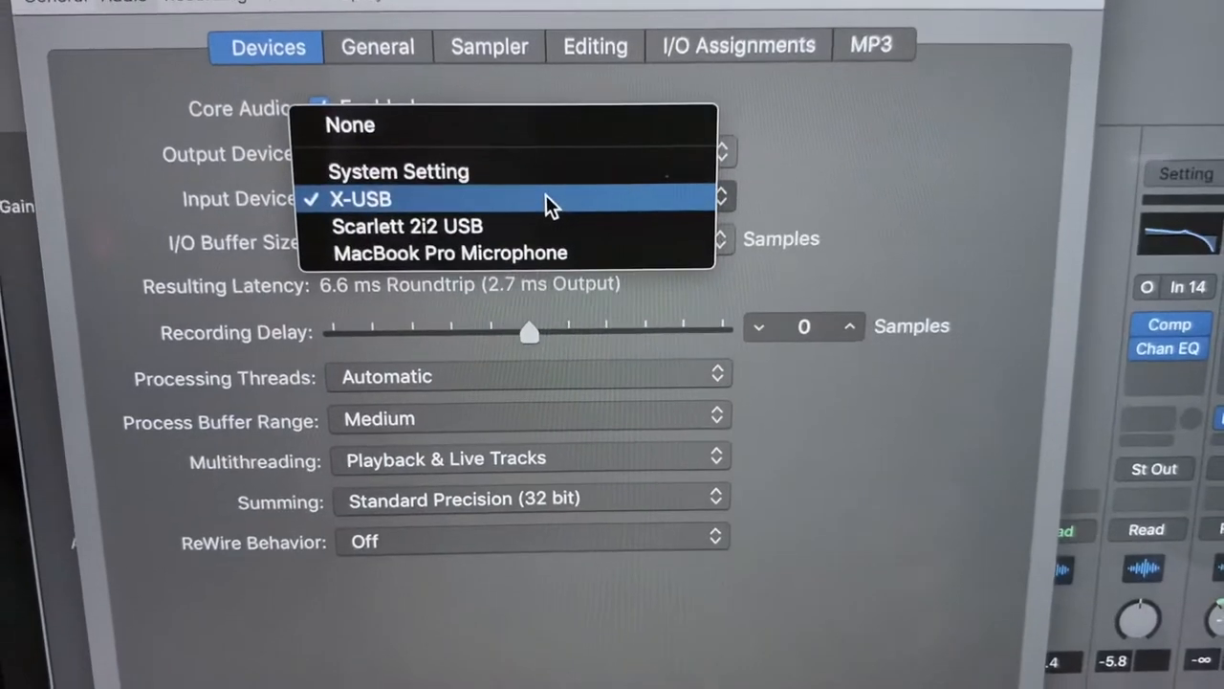
pyautogui.moveTo(567, 226)
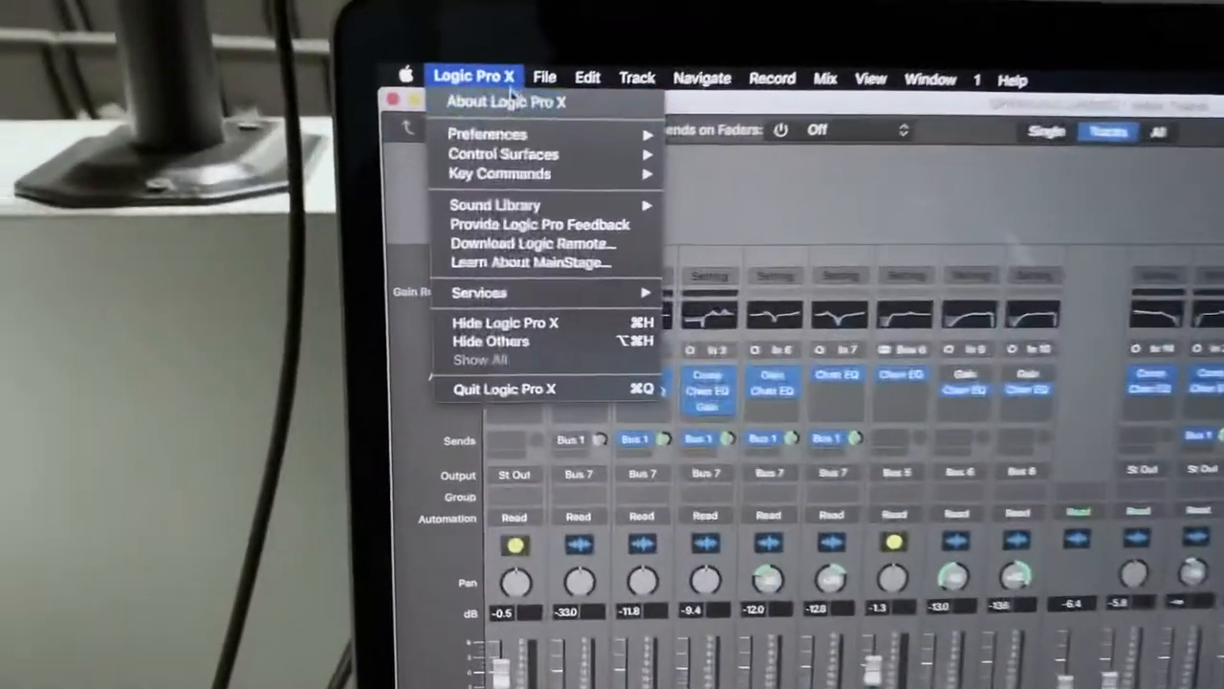
pyautogui.moveTo(488, 134)
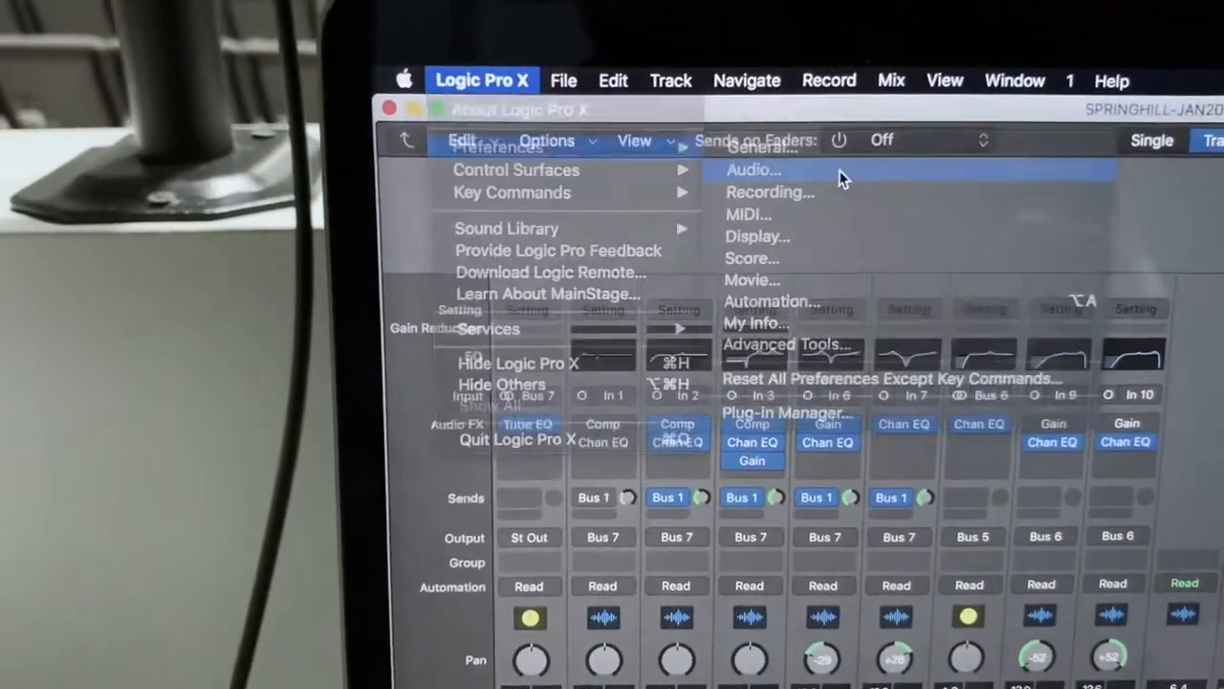
# Reopen Logic Pro X's Audio preferences via Preferences > Audio.
pyautogui.click(752, 170)
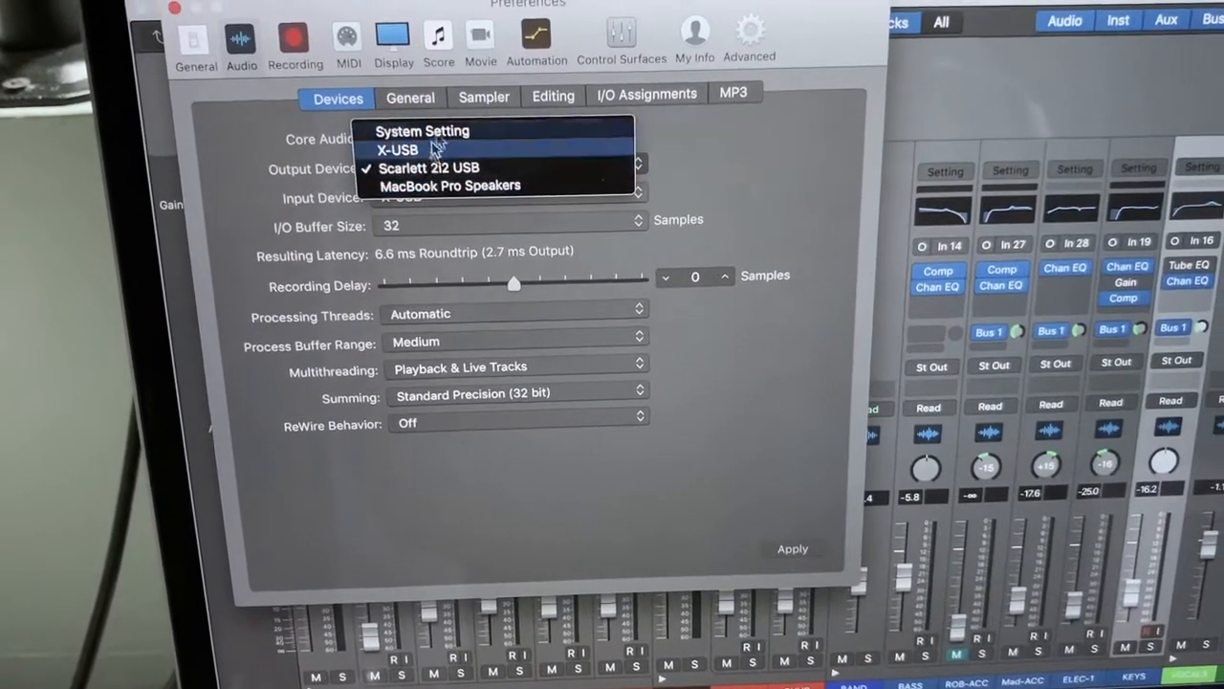
# Choose Scarlett 2i2 USB from the Output Device list, leaving X-USB as input.
pyautogui.click(395, 150)
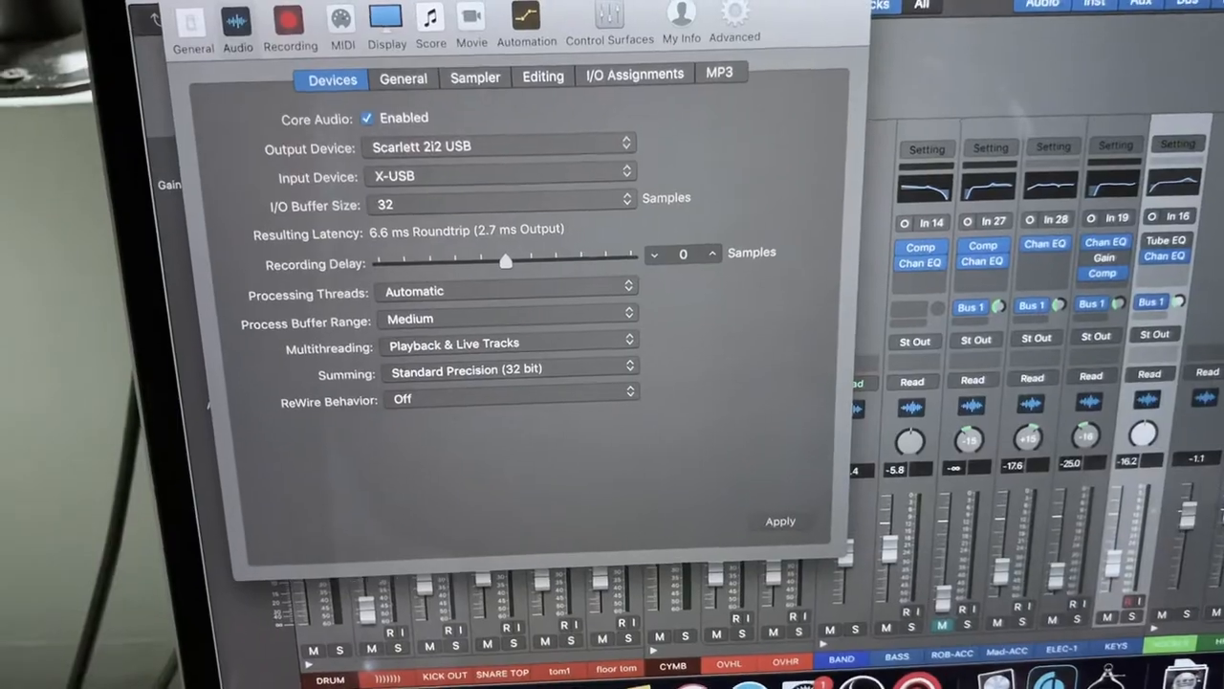